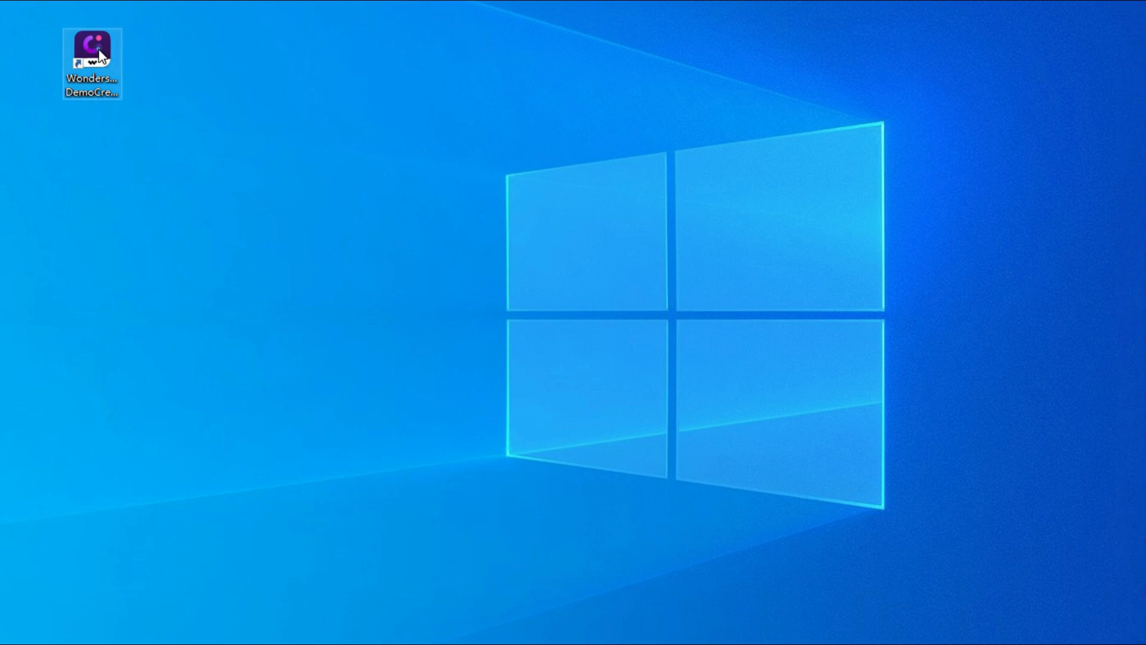
- Launch Wondershare DemoCreator from its desktop shortcut
double_click(92, 47)
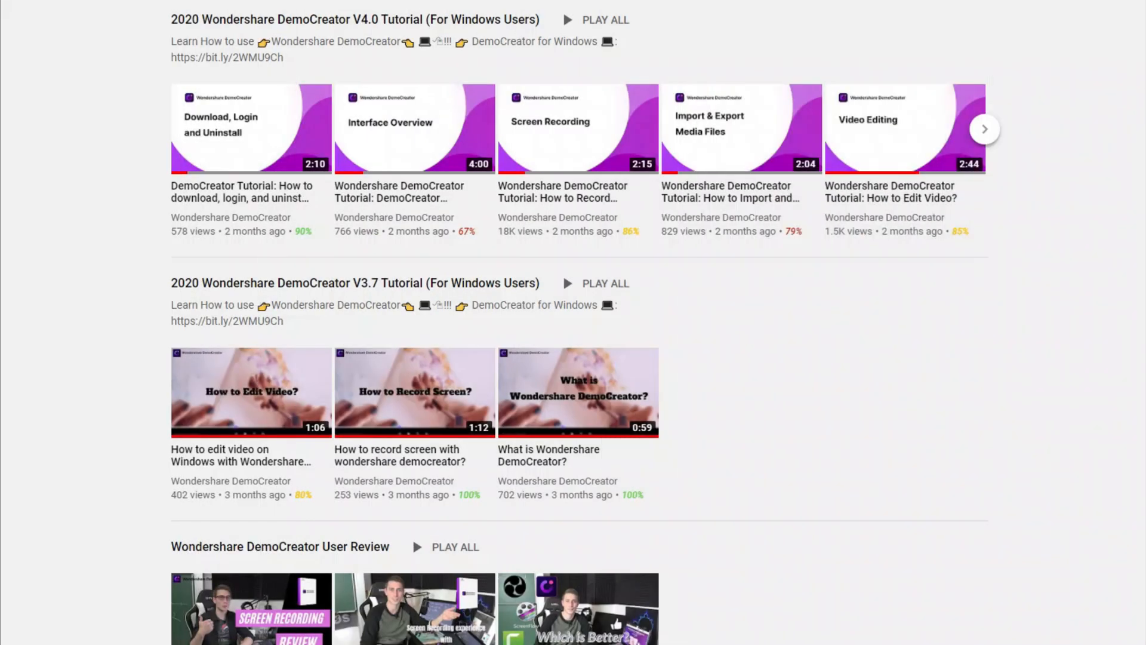
mouse_move(578, 128)
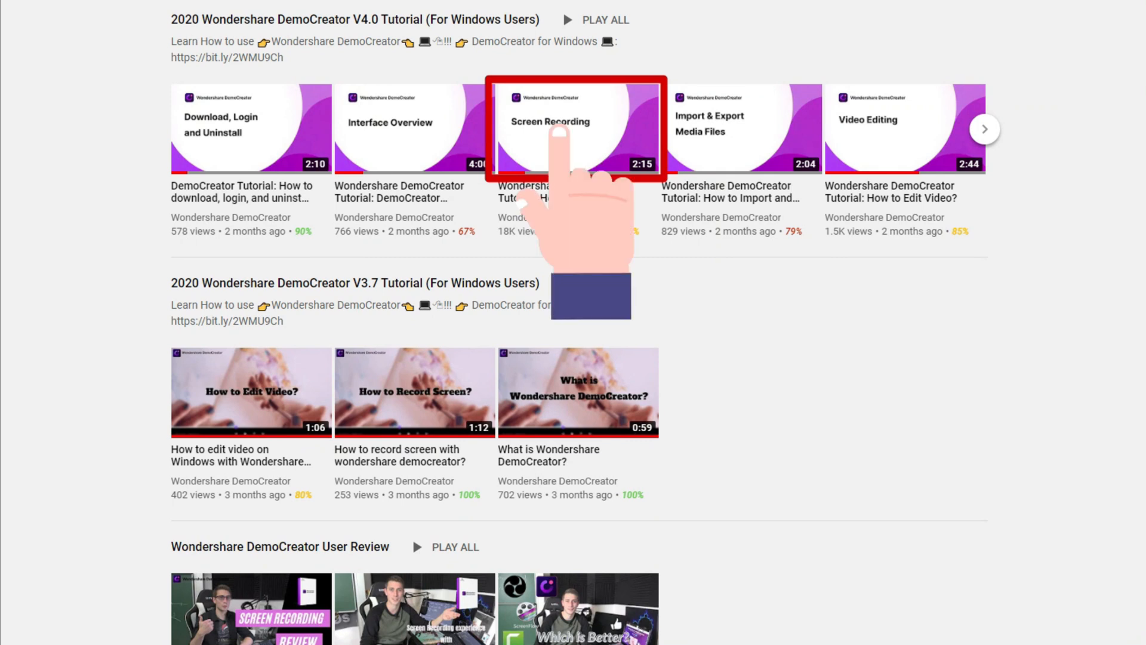
- Open the Screen Recording editor and bring up the media import file chooser
click(570, 130)
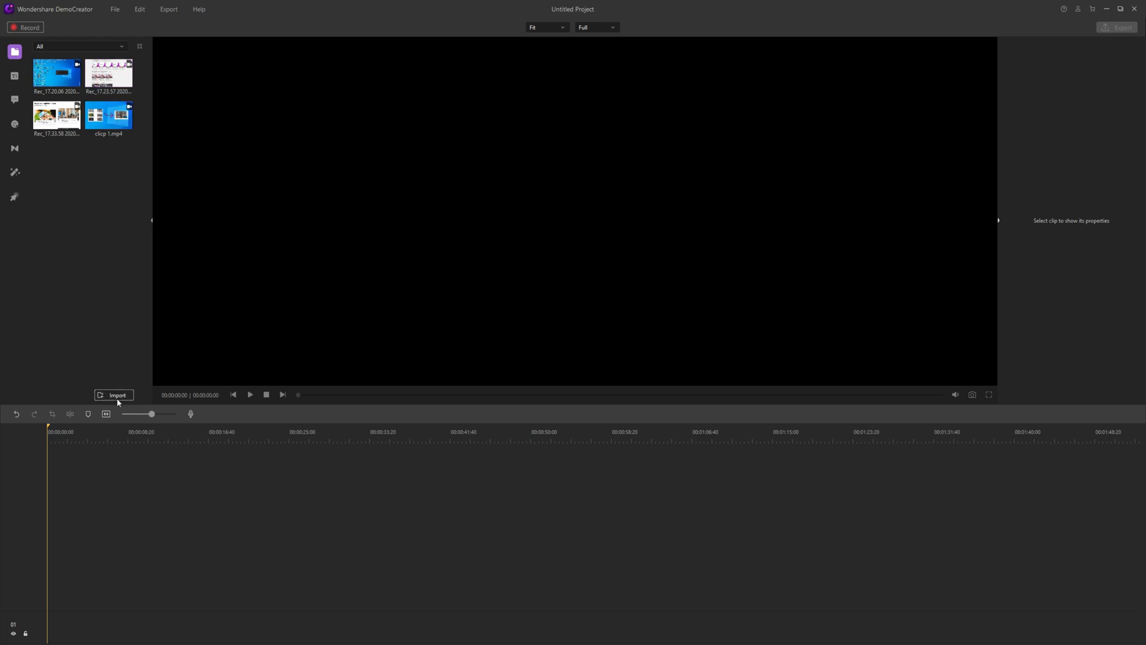
click(113, 395)
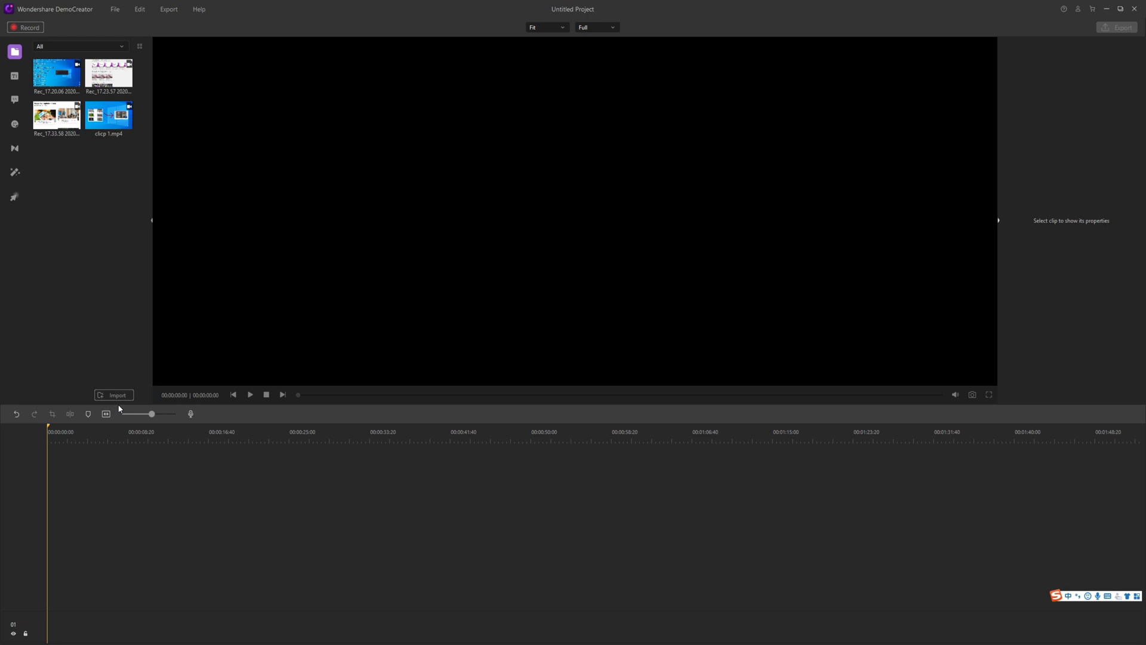
click(114, 395)
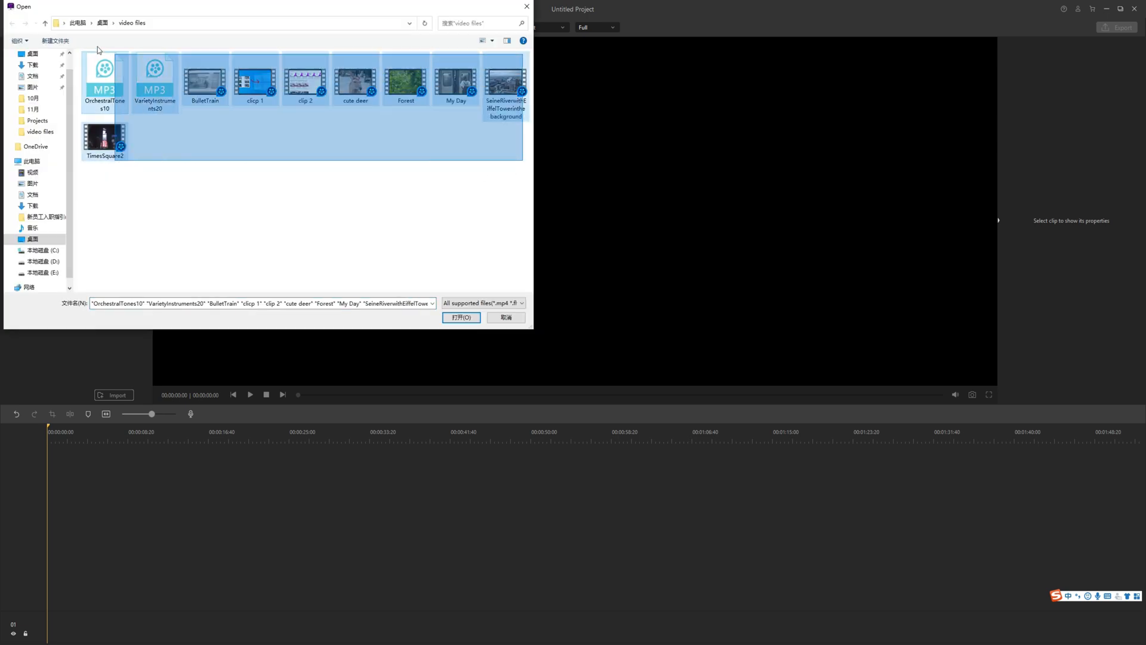
- Confirm the import of the selected video files into the project
click(460, 318)
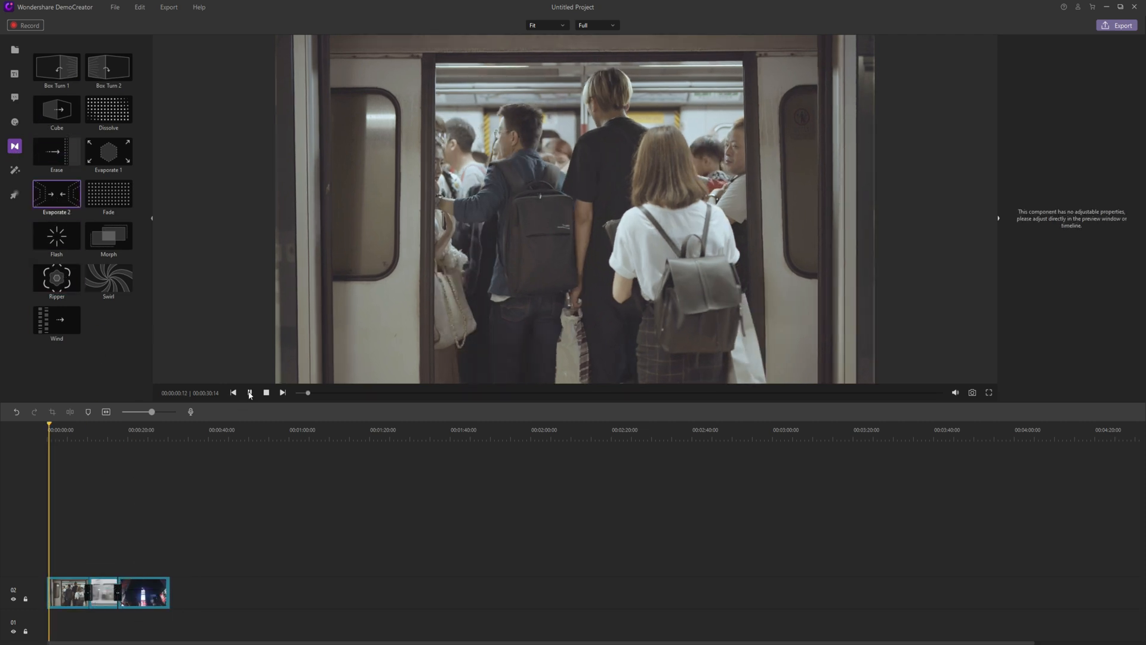
click(250, 393)
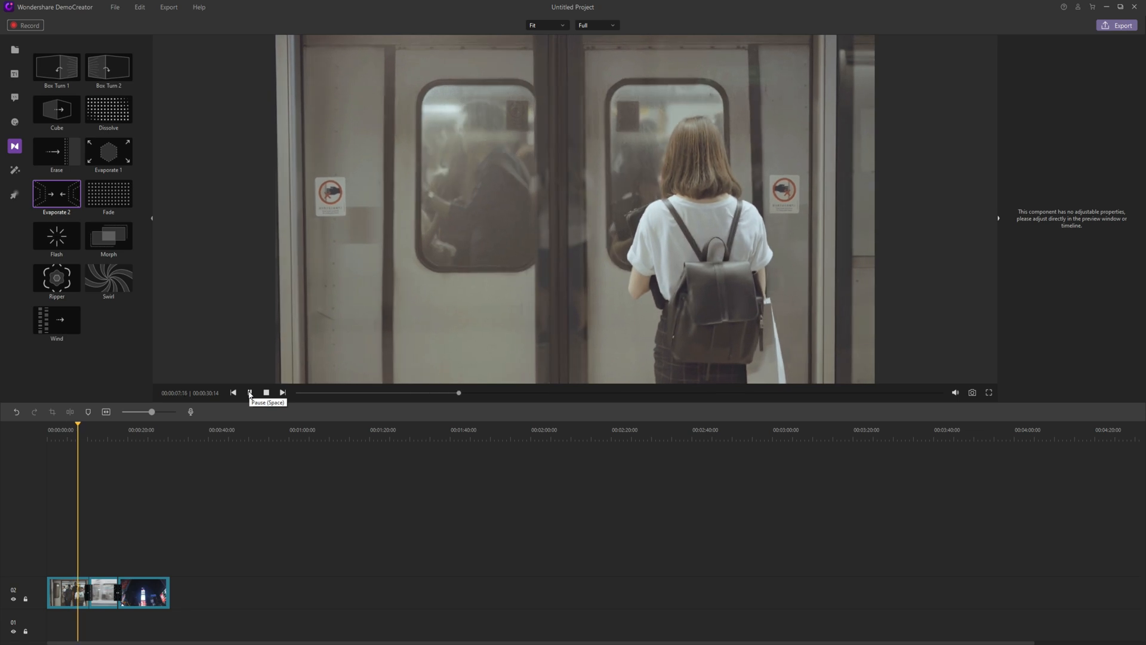
click(250, 392)
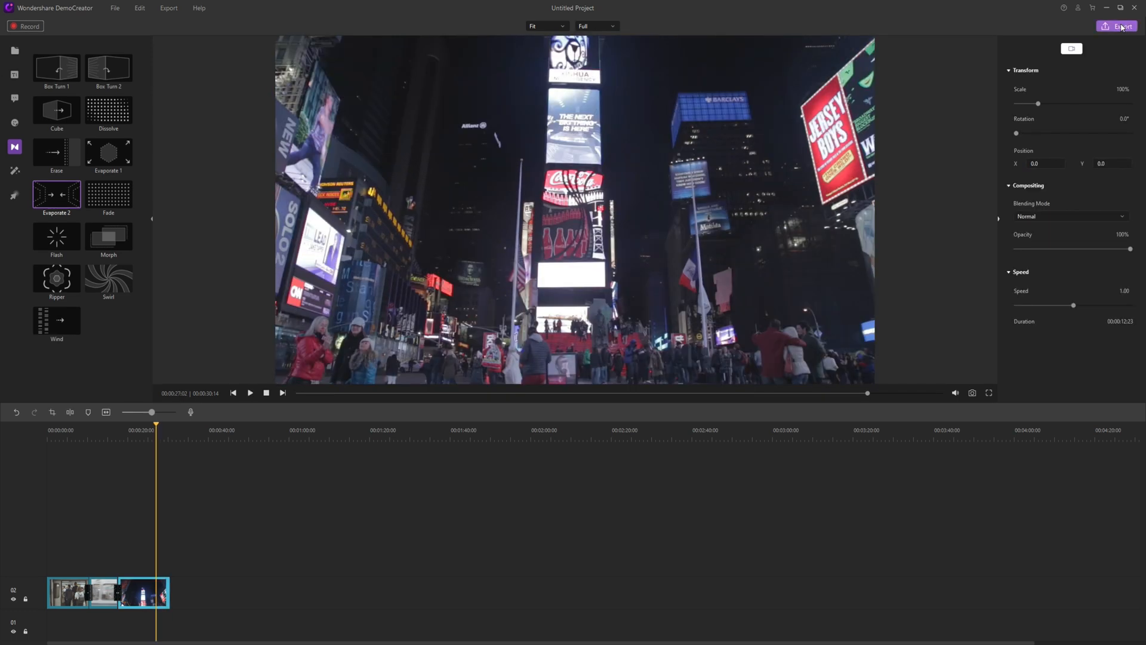
- Open the Export dialog and export the project as MP4
click(1116, 26)
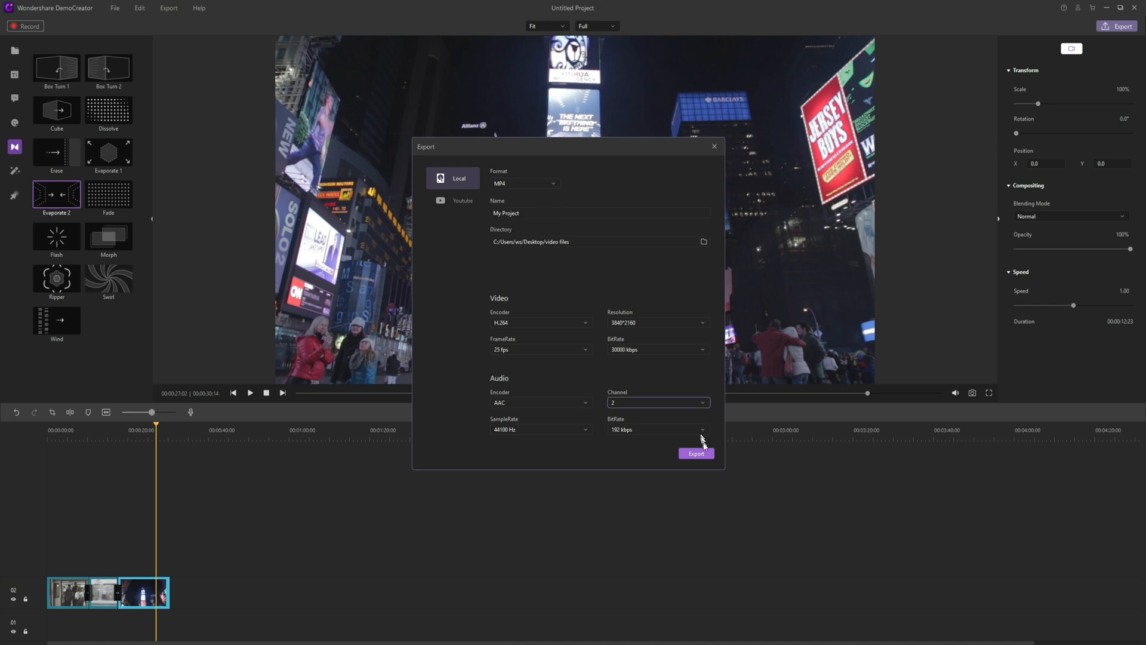
click(696, 452)
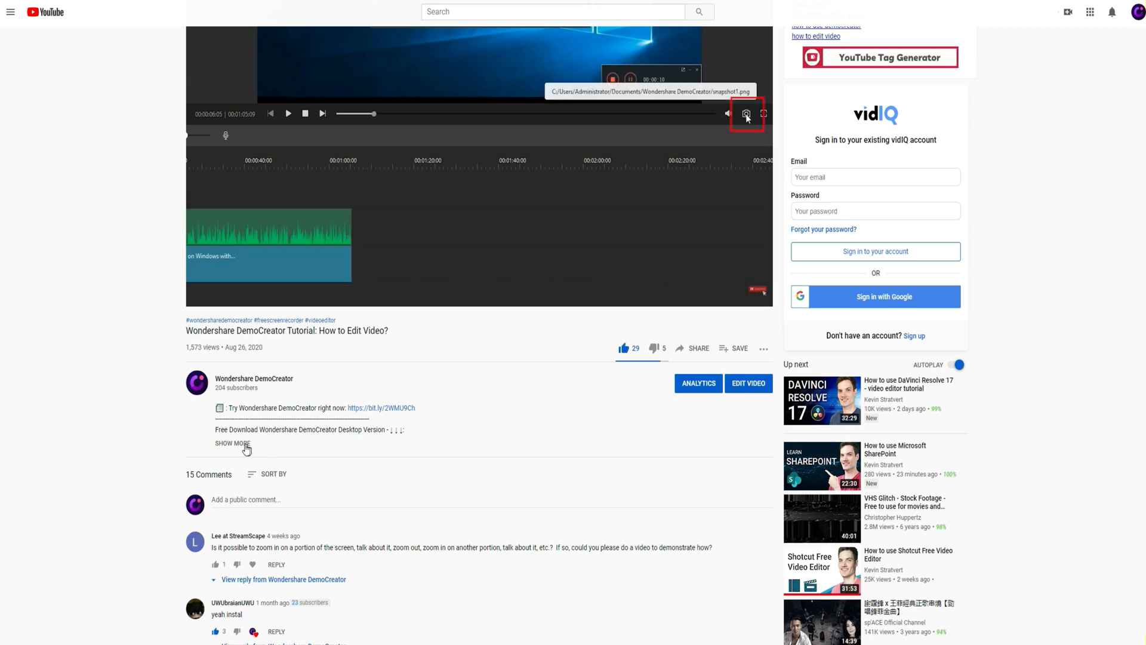
- Expand the How to Edit Video description and scroll down to the comments
click(232, 443)
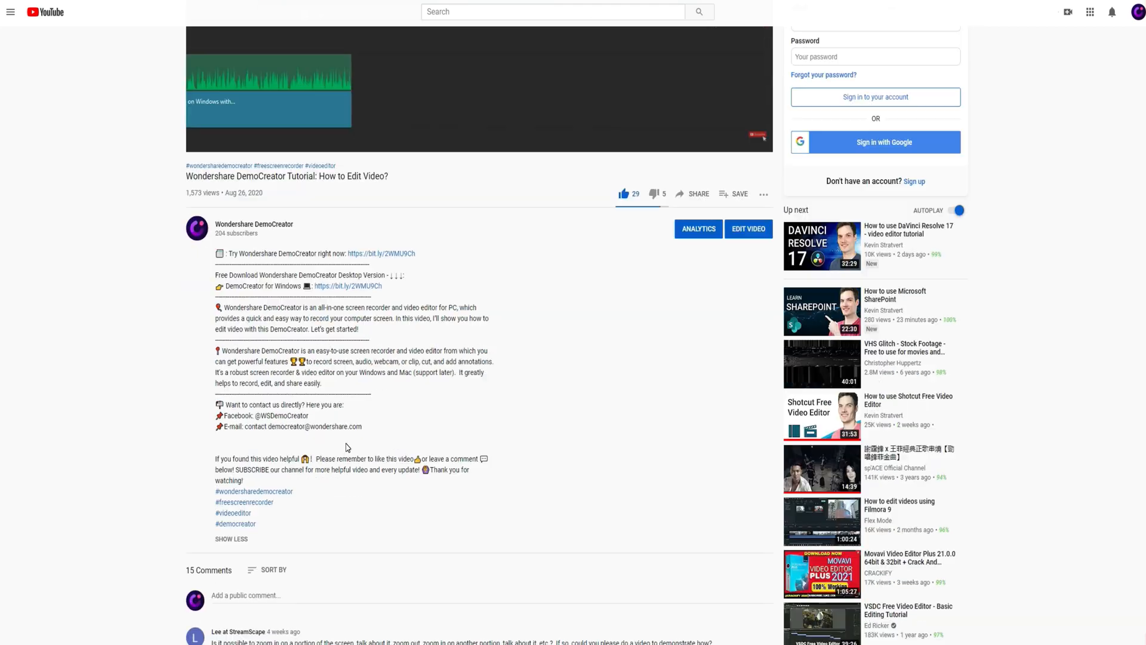
scroll(down, 3)
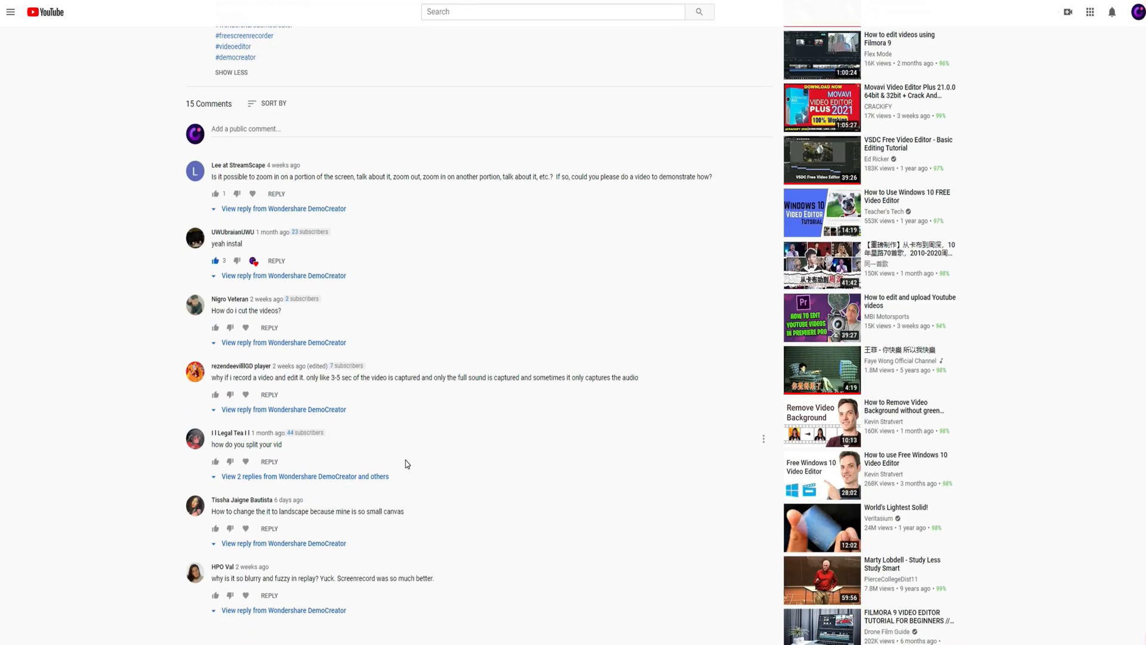